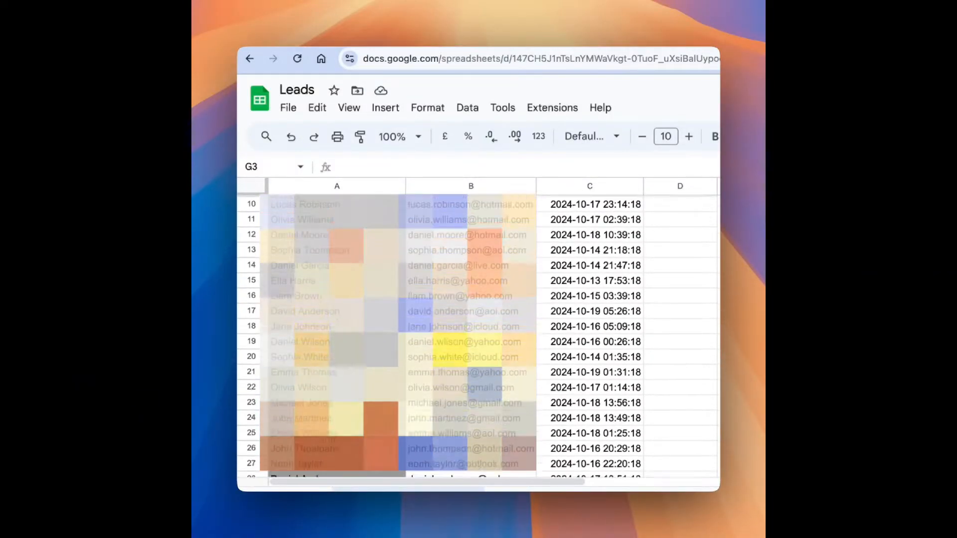
scroll(down, 3)
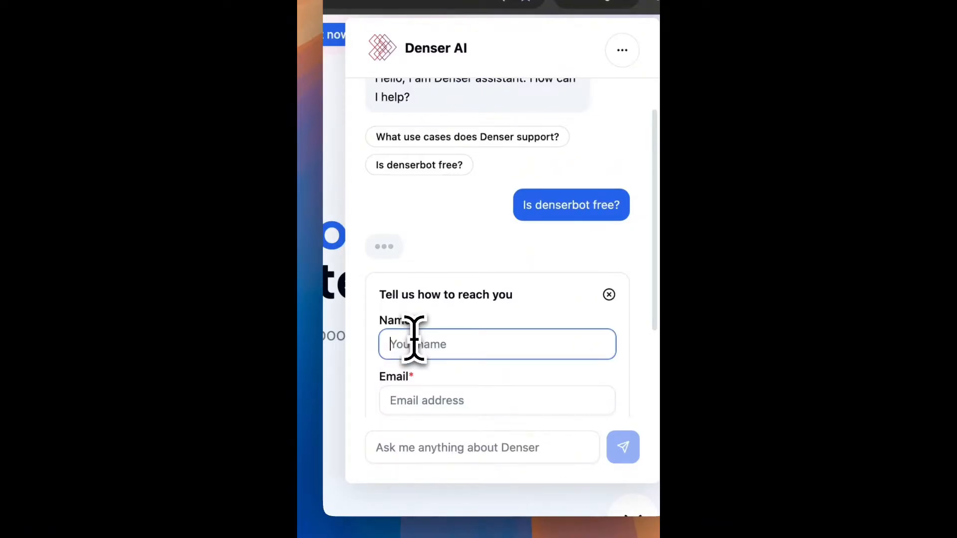
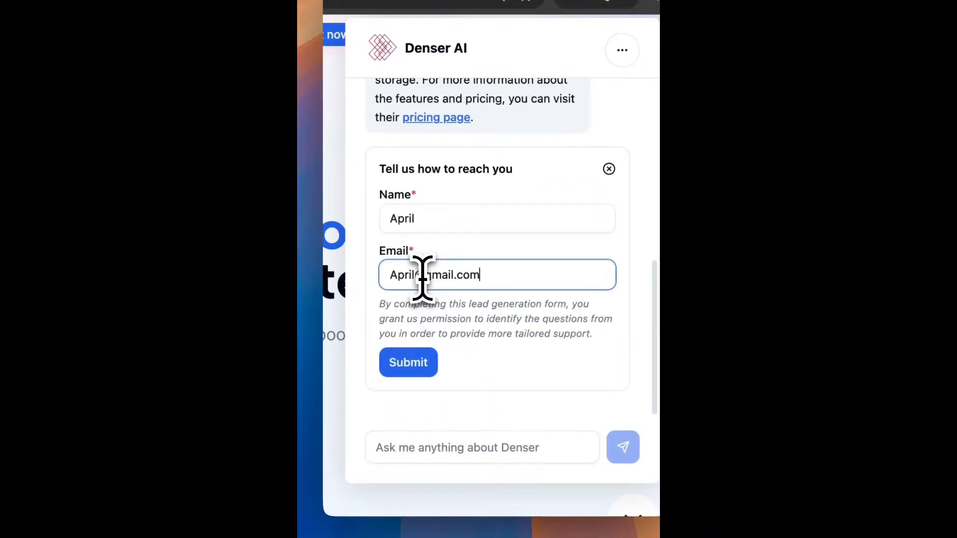
click(608, 169)
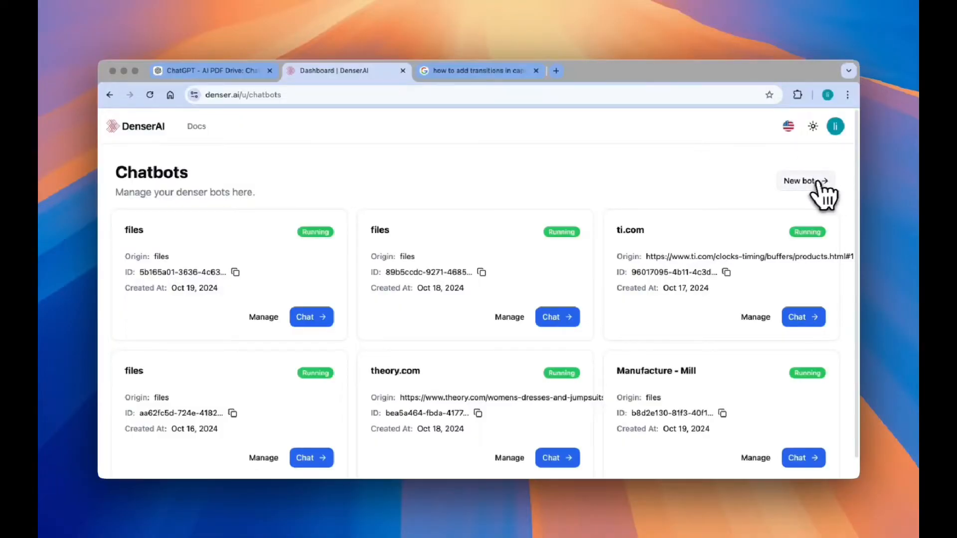
click(805, 180)
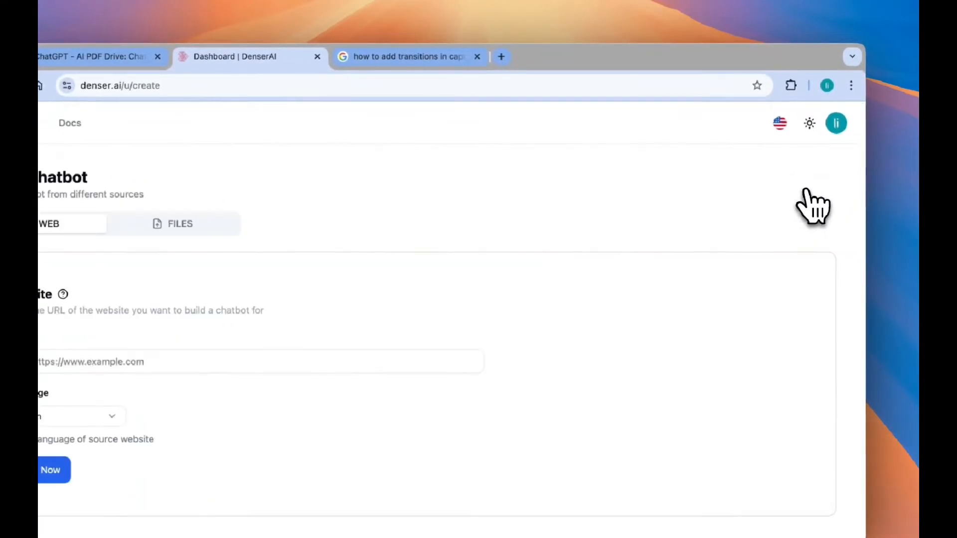
click(372, 315)
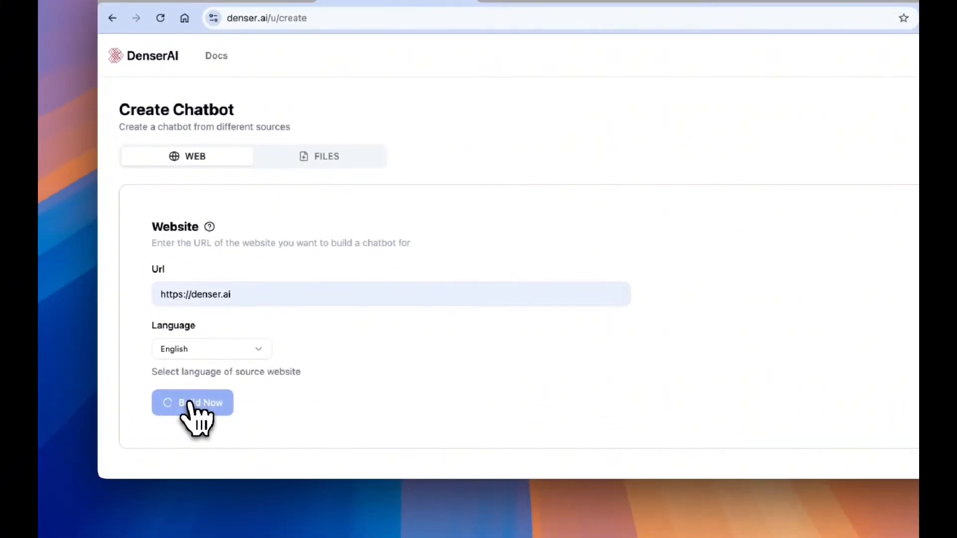
click(192, 402)
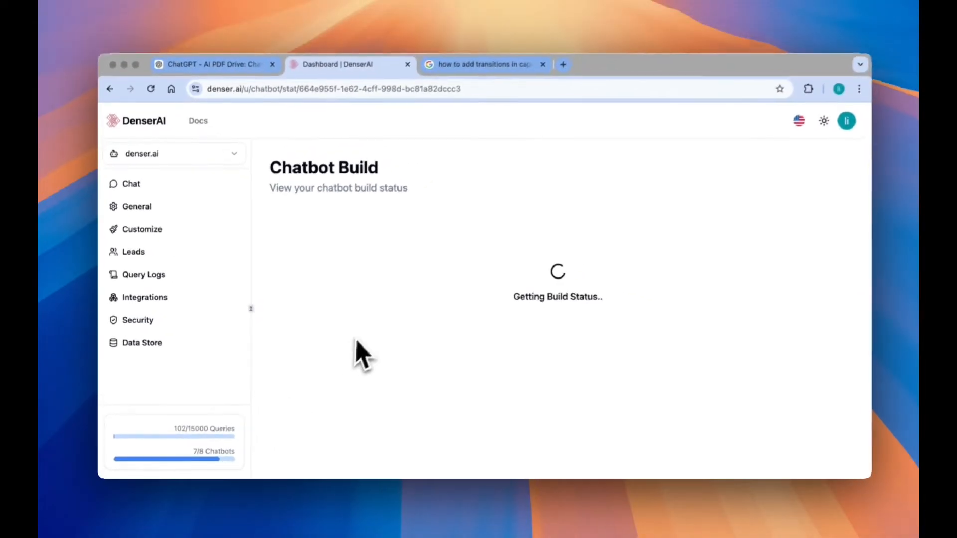
click(301, 444)
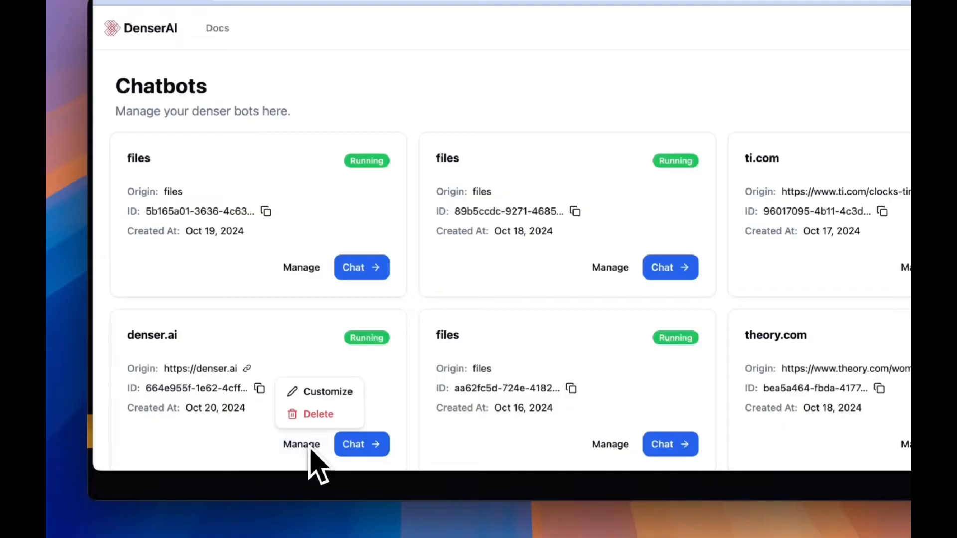
- Clear the suggested questions in the denser.ai chatbot's customization settings
click(328, 392)
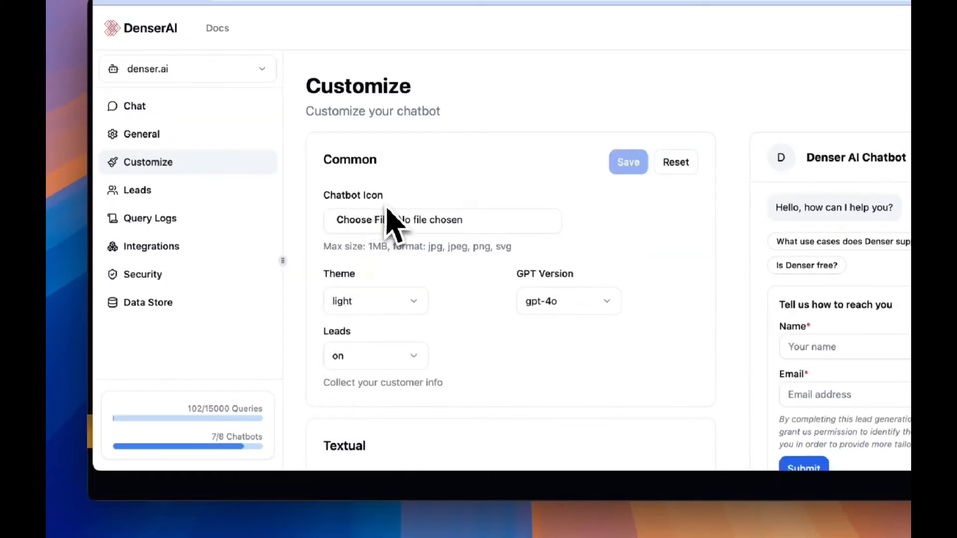
scroll(down, 3)
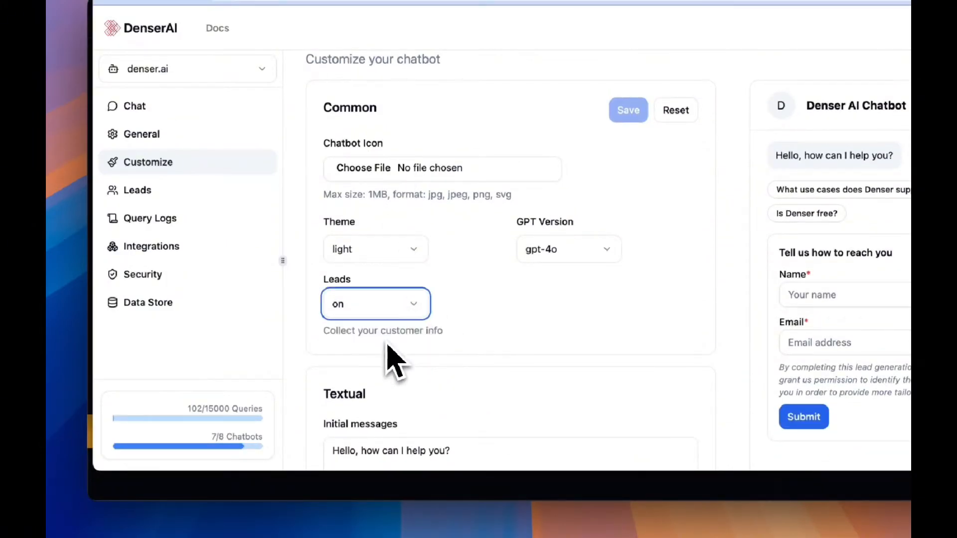
scroll(down, 3)
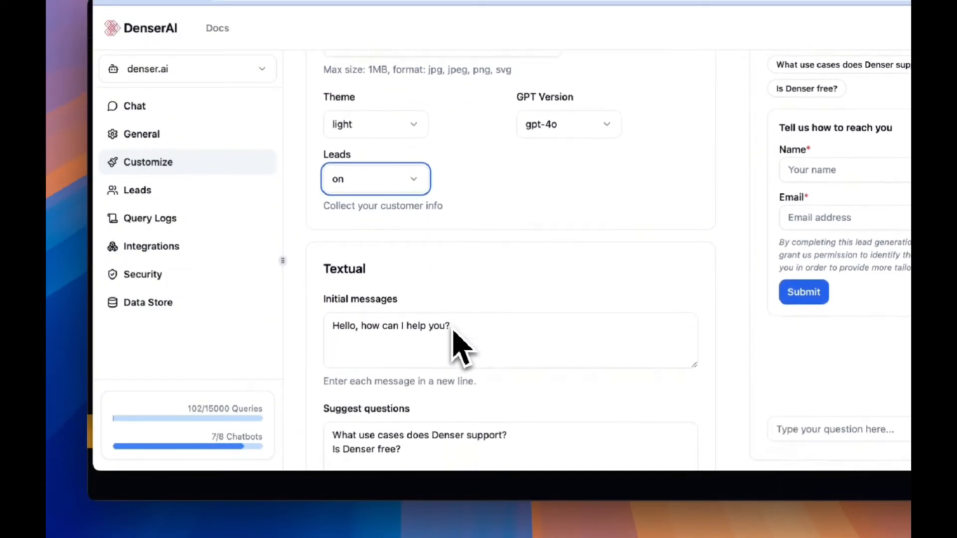
scroll(down, 3)
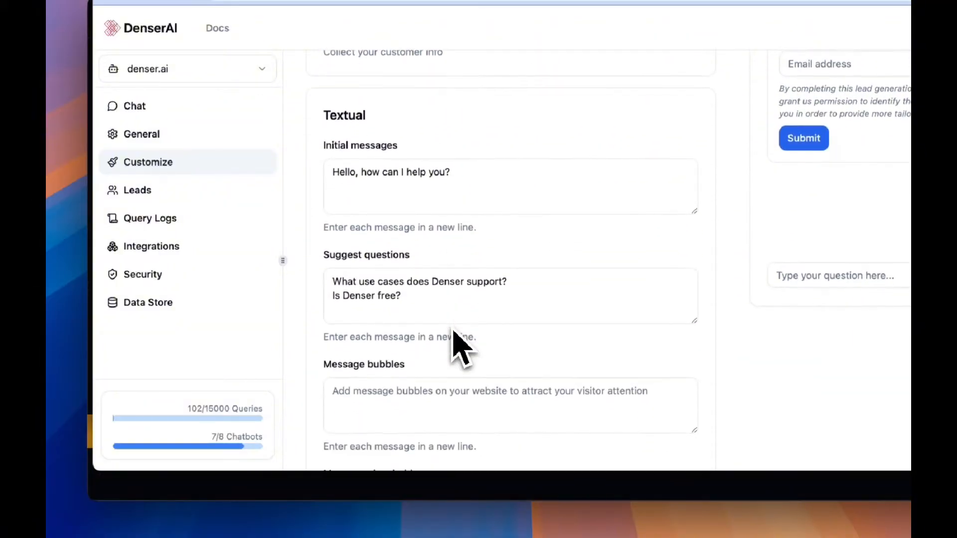
click(419, 296)
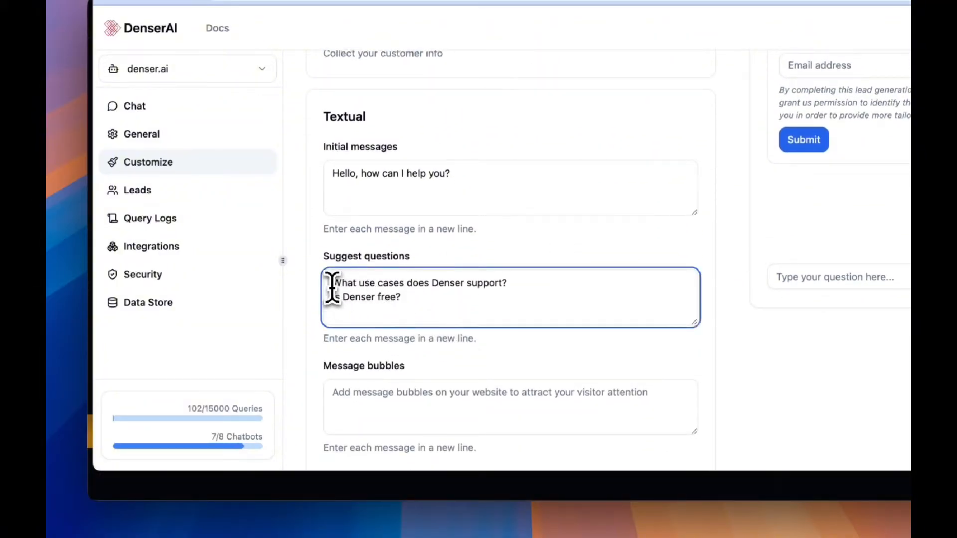
scroll(up, 3)
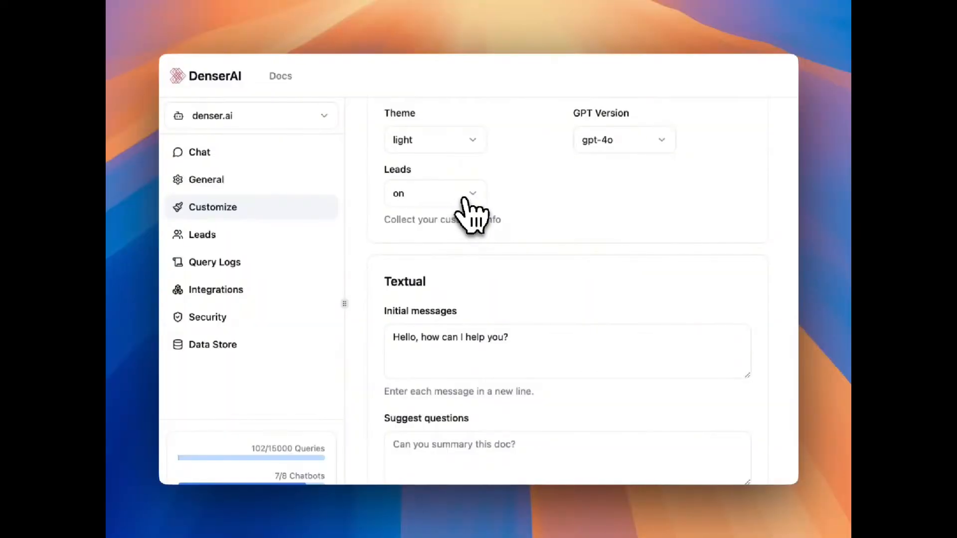
- Set the Leads dropdown to on, keeping lead collection enabled
click(435, 193)
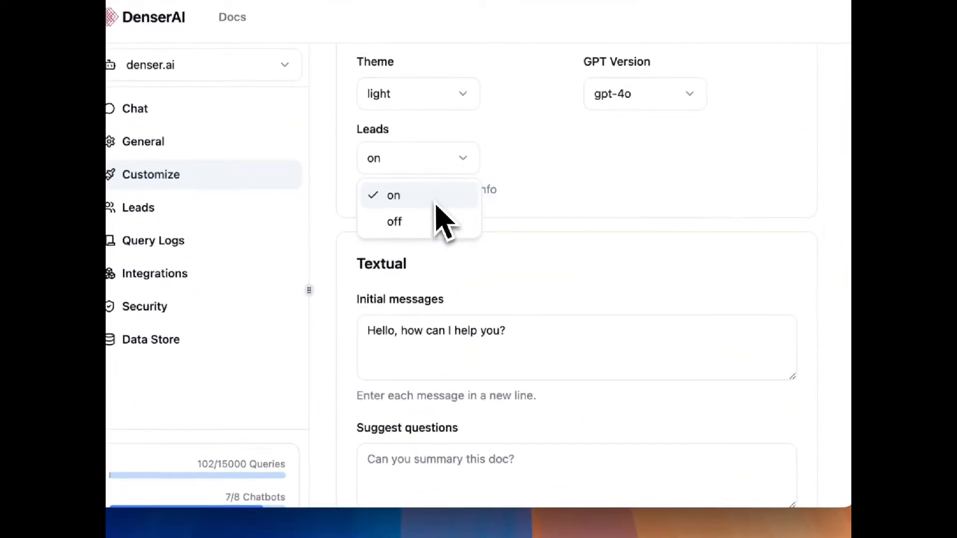
click(393, 195)
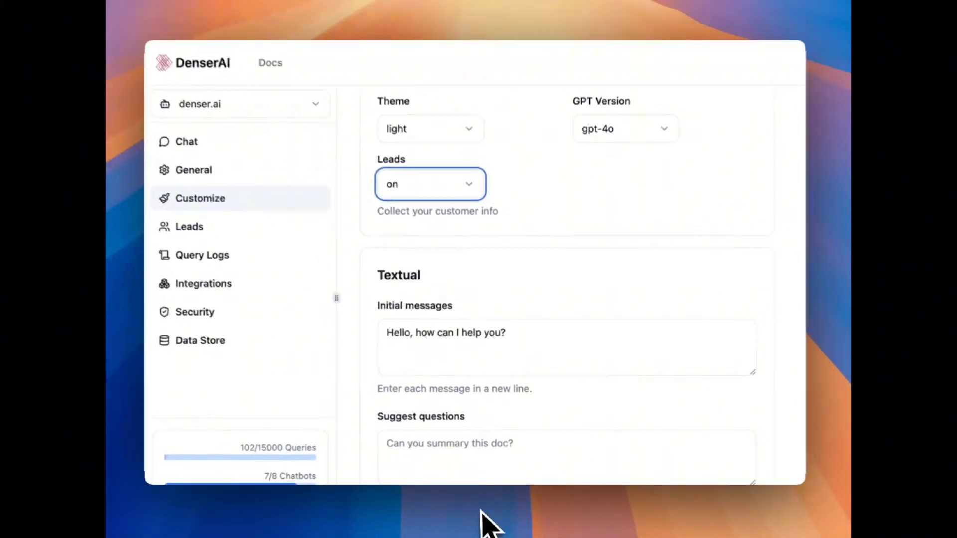
click(189, 226)
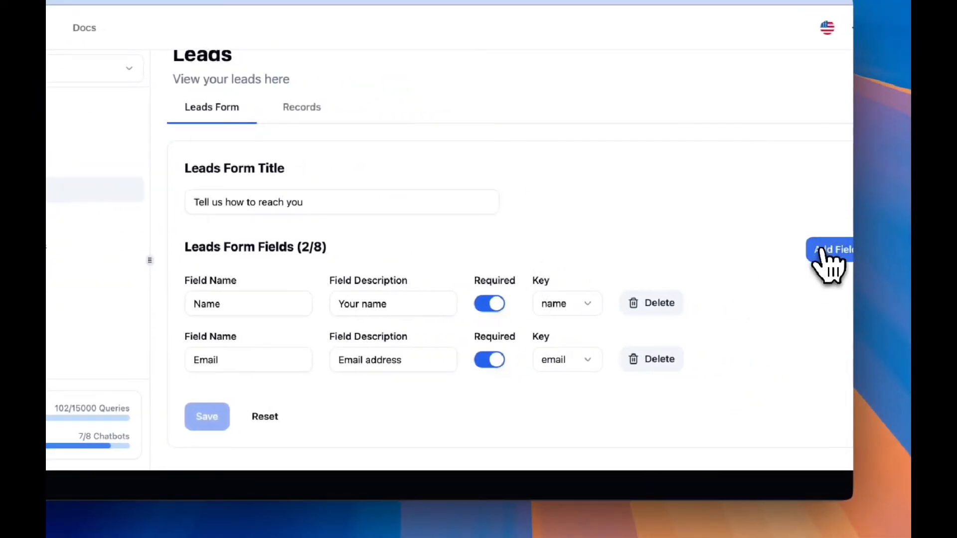
- Add a required third lead form field 'Phone' described as 'Phone number' and save
click(830, 249)
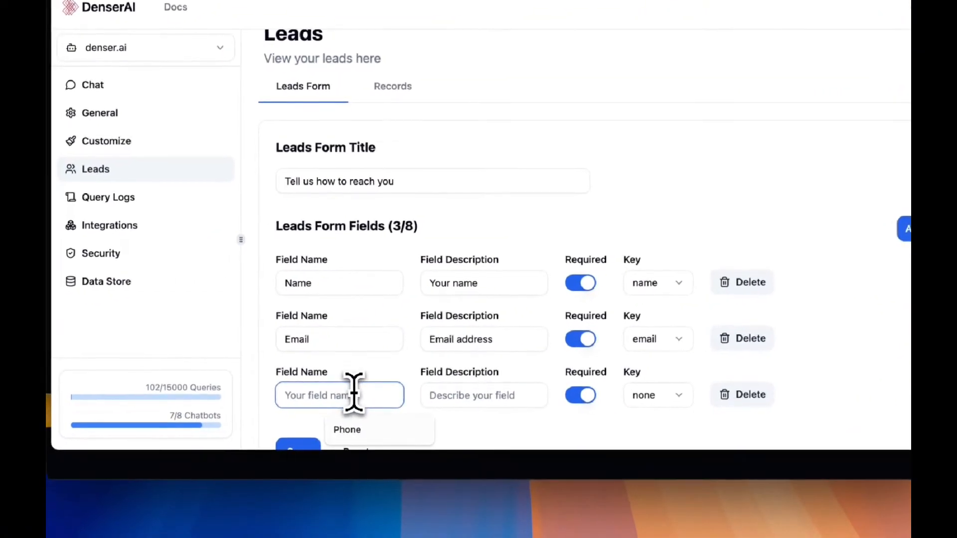
click(347, 429)
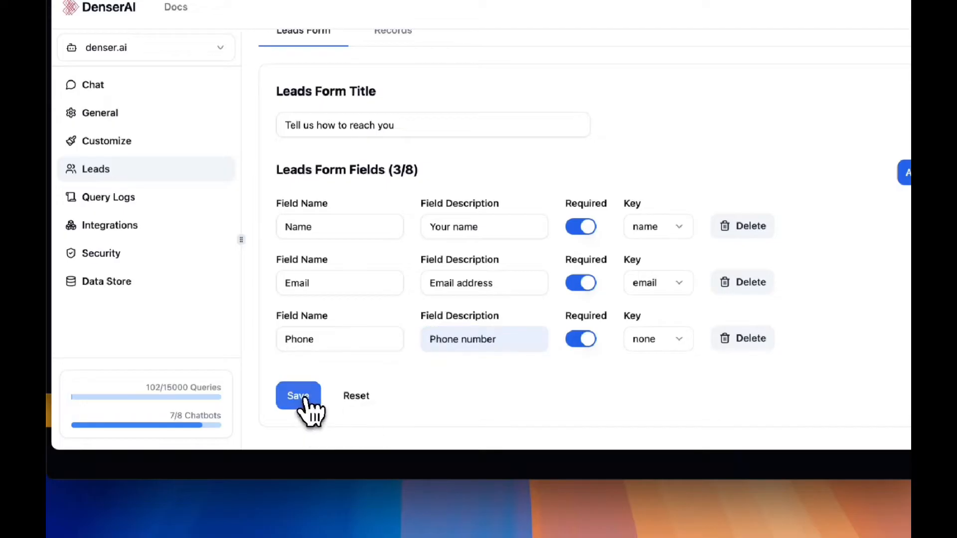
click(101, 253)
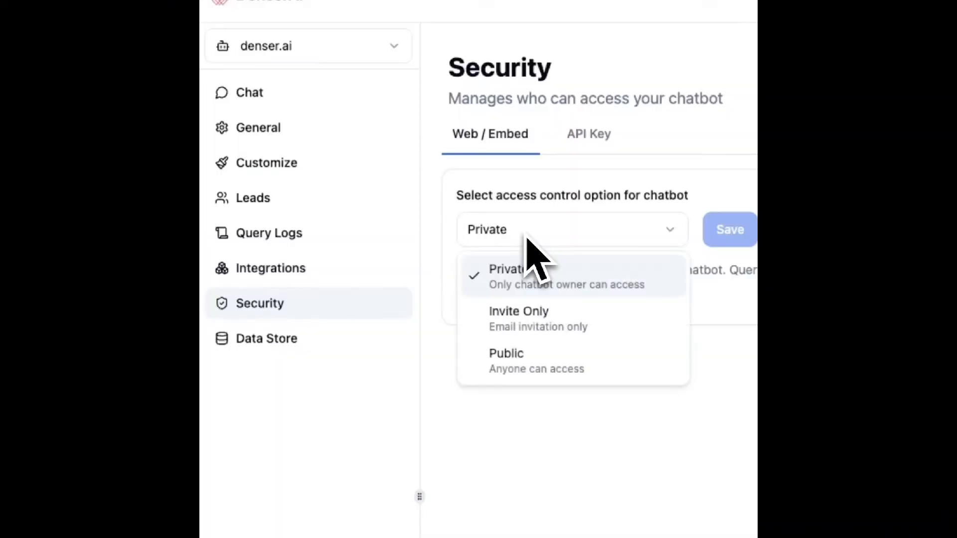
- Set the Web / Embed access control to Public
click(505, 354)
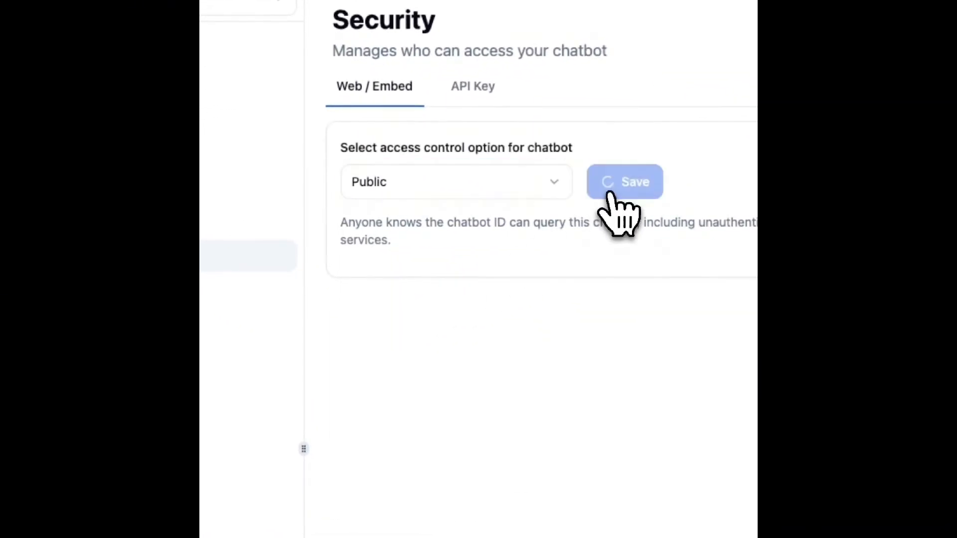
scroll(down, 3)
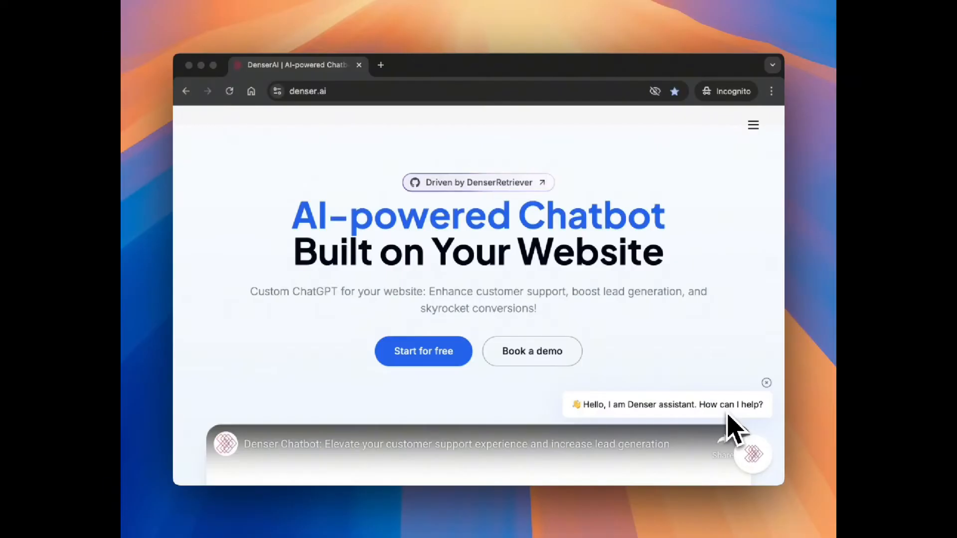
- Ask the denser.ai chat assistant 'Is denserbot free?' and enter 'test' as the lead form name
click(753, 454)
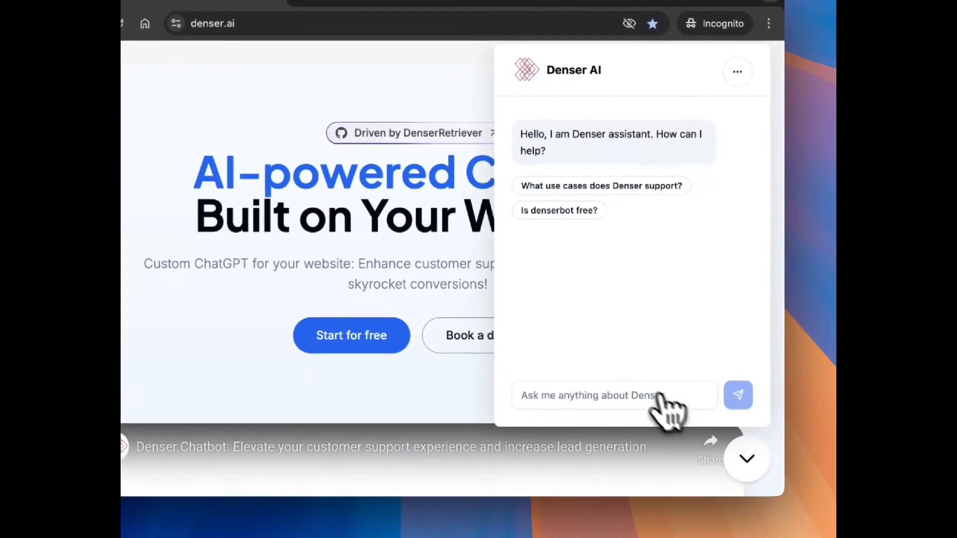
click(557, 210)
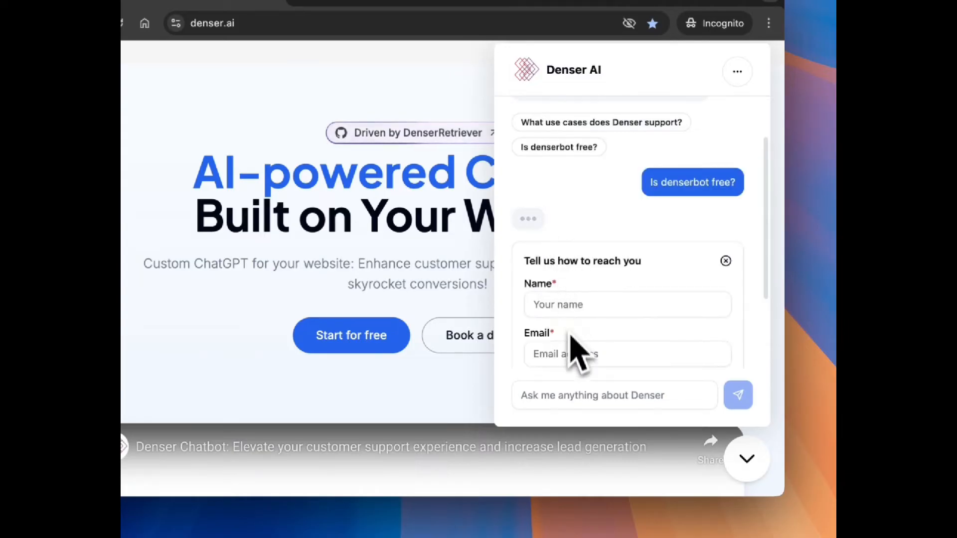
scroll(down, 3)
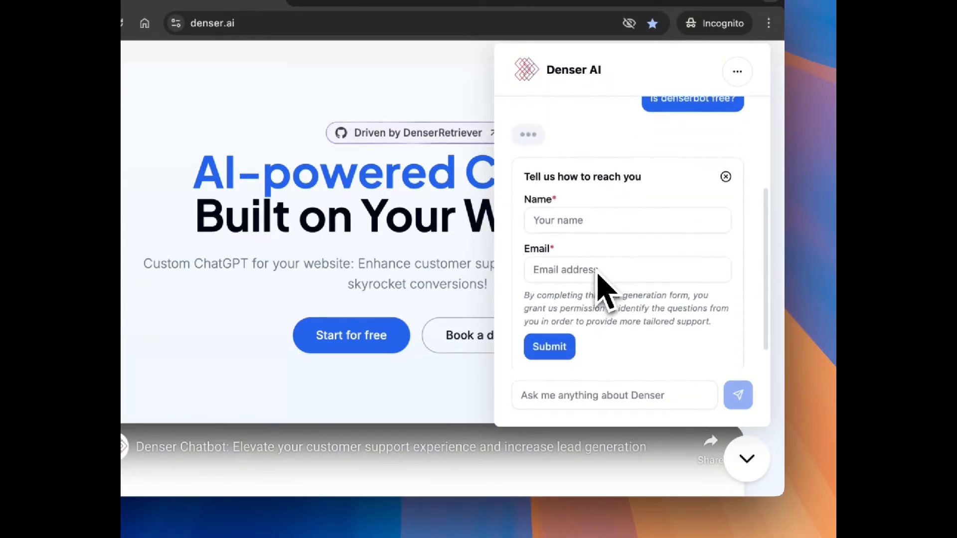
click(627, 229)
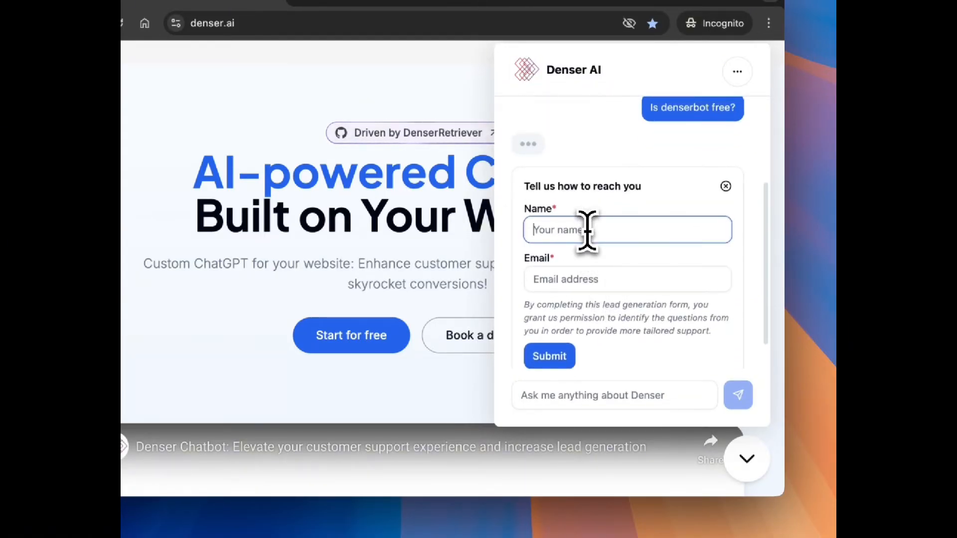
text(test)
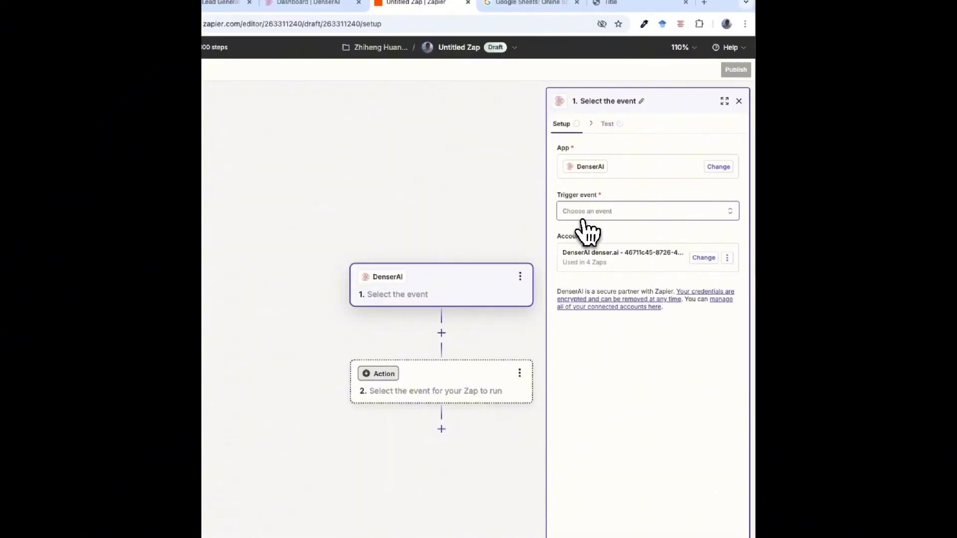
- Choose 'When Denser Lead Generation Form Is Filled by a User' as the trigger event
click(647, 210)
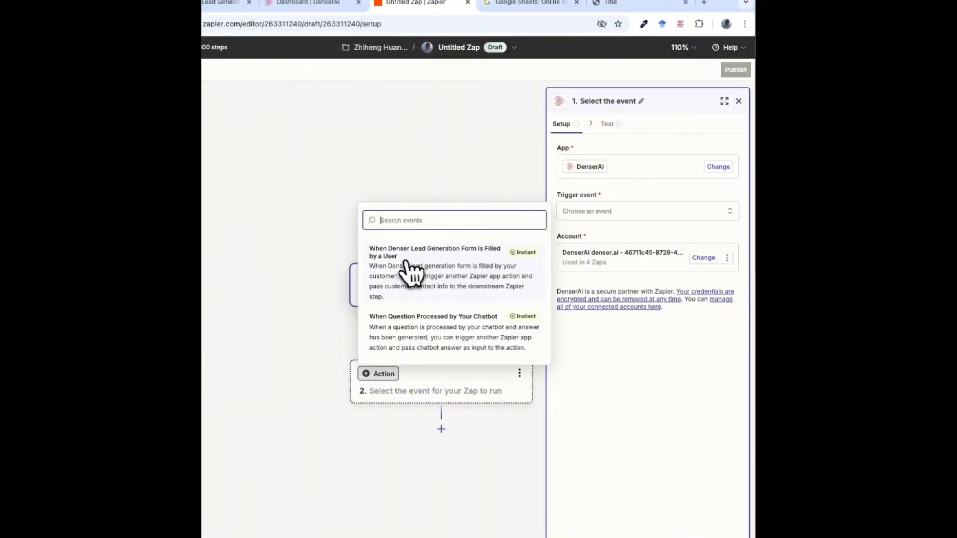
click(435, 253)
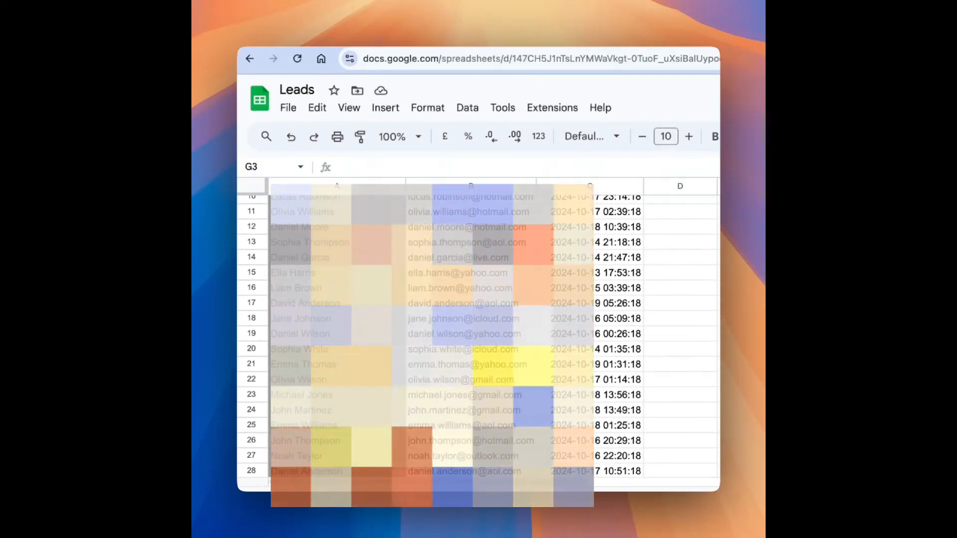
scroll(down, 3)
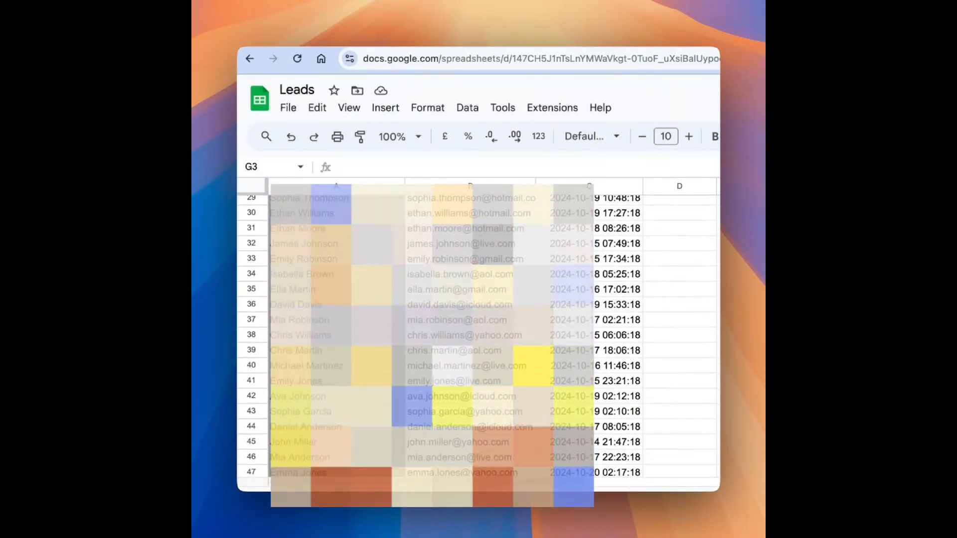
scroll(down, 3)
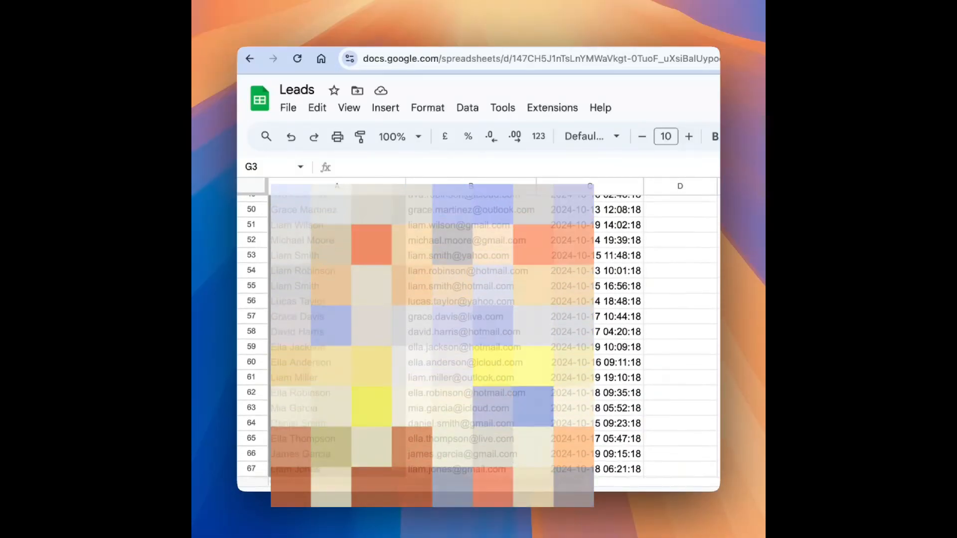
scroll(down, 3)
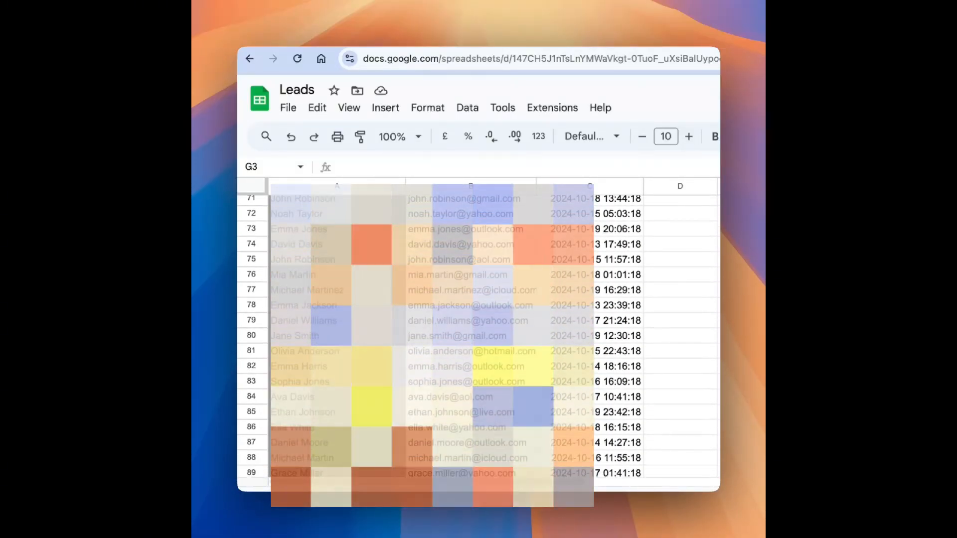
scroll(up, 3)
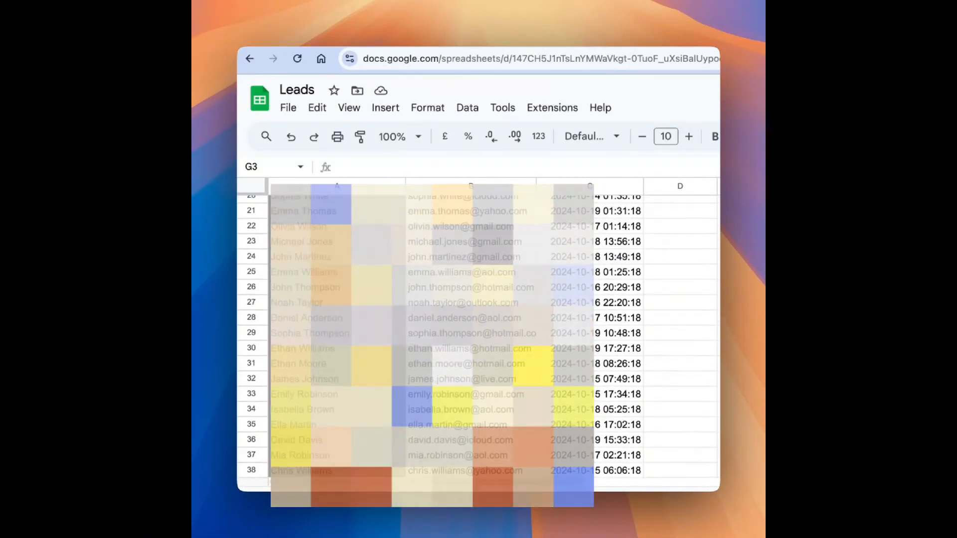
scroll(up, 3)
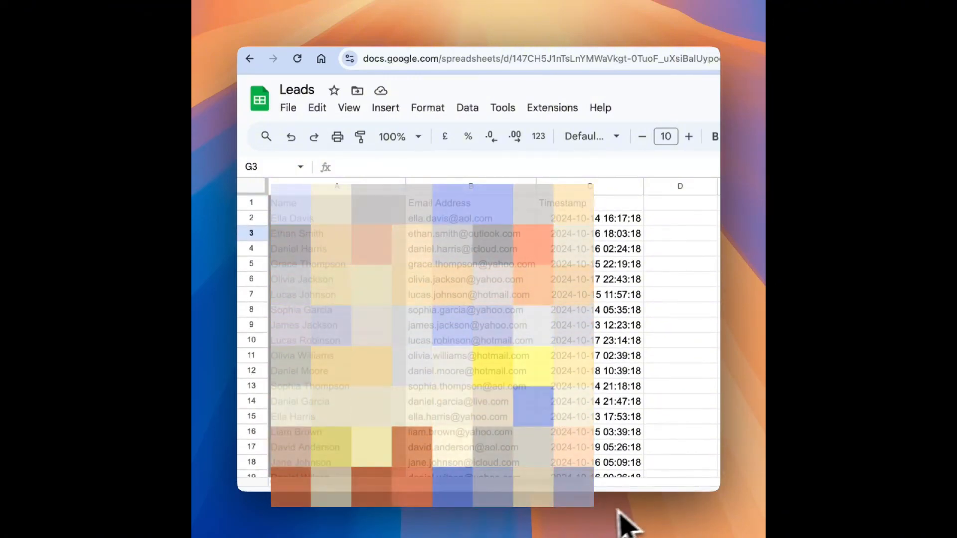